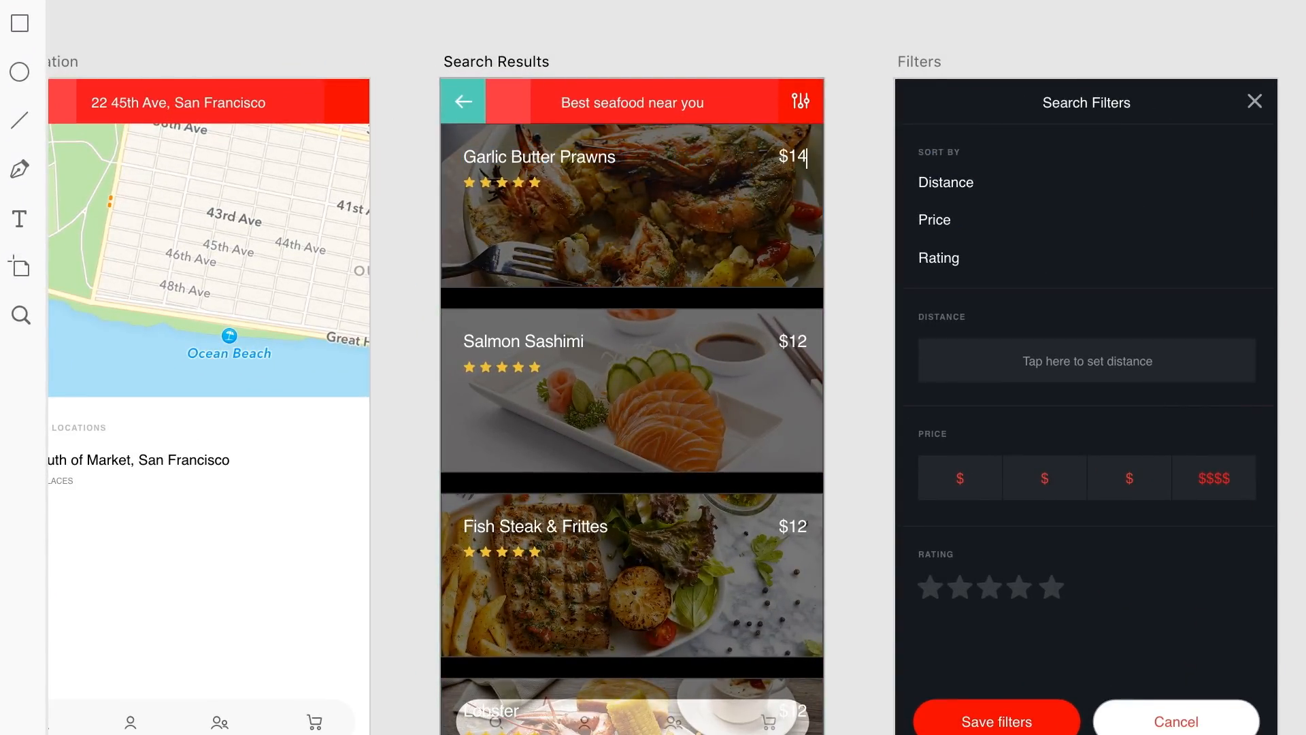
Step: Rewrite the Garlic Butter Prawns price in the Repeat Grid as $8
type("$8")
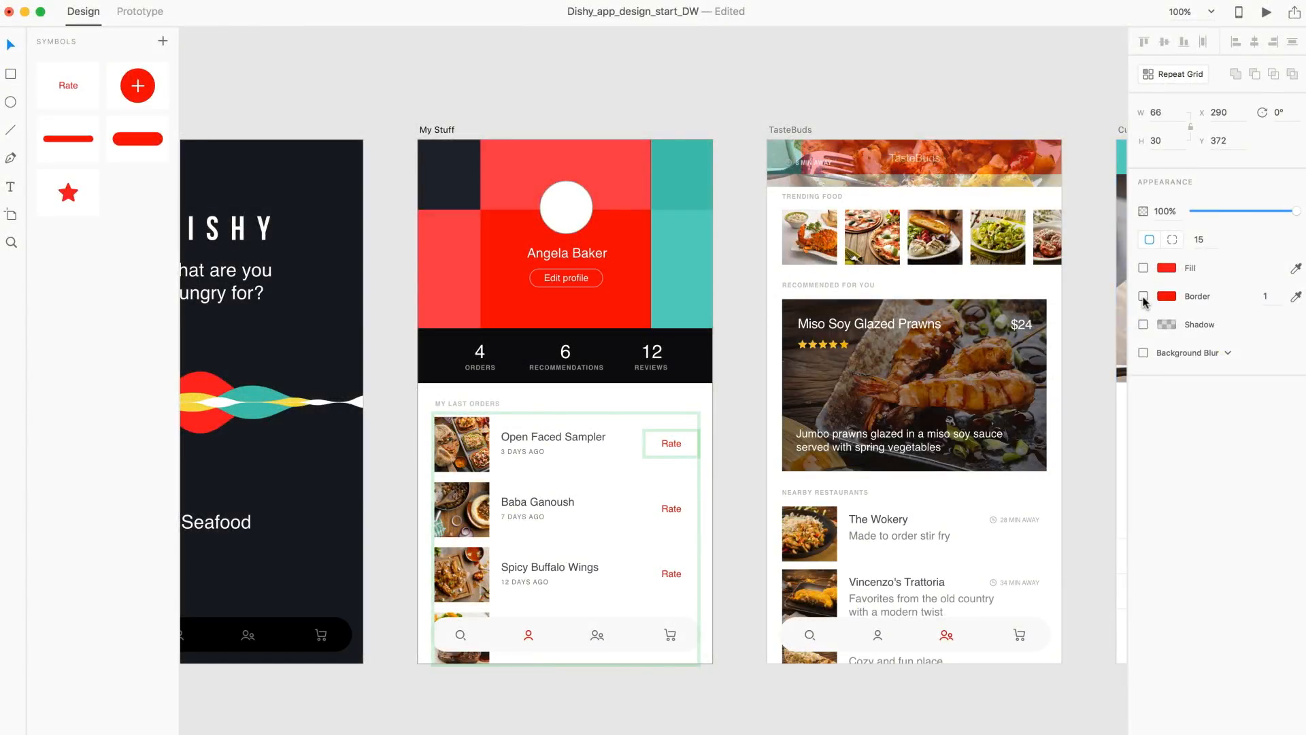
left_click(1144, 268)
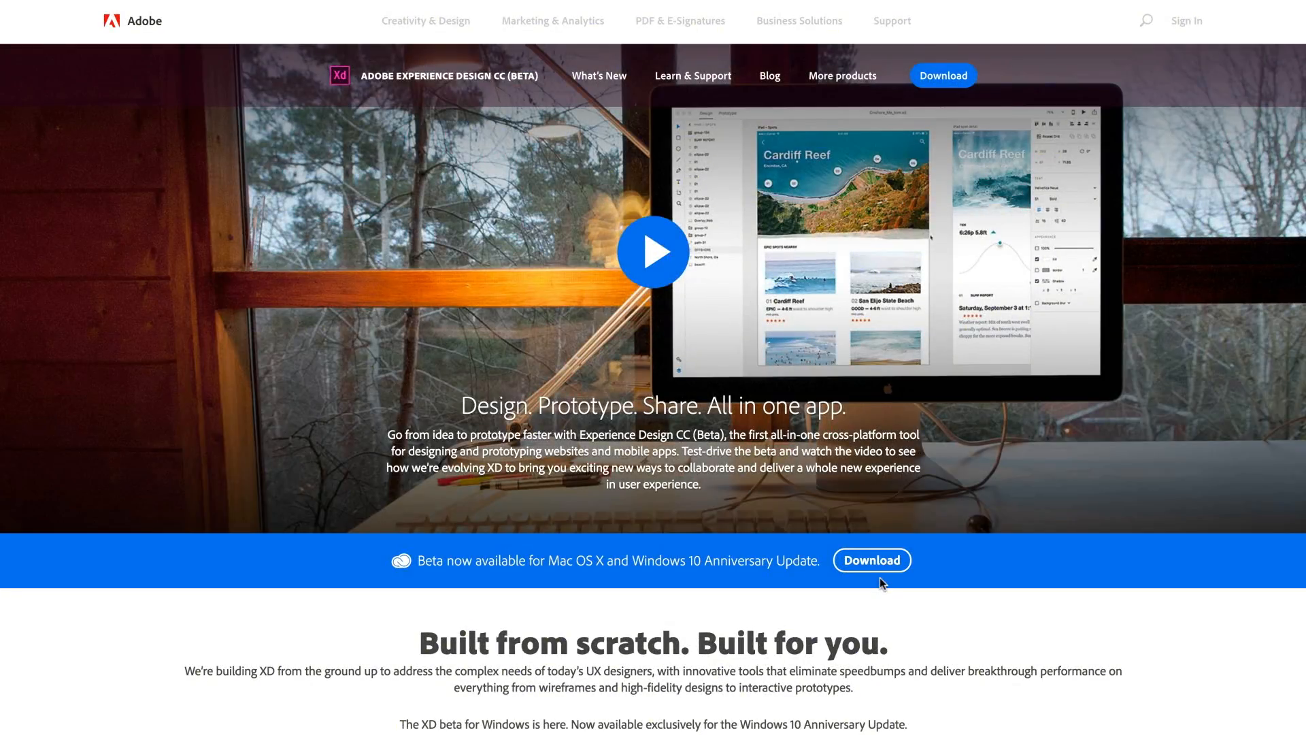
Step: Scroll the Adobe XD beta page down to the 'Create prototypes in minutes' section
scroll("down", 3)
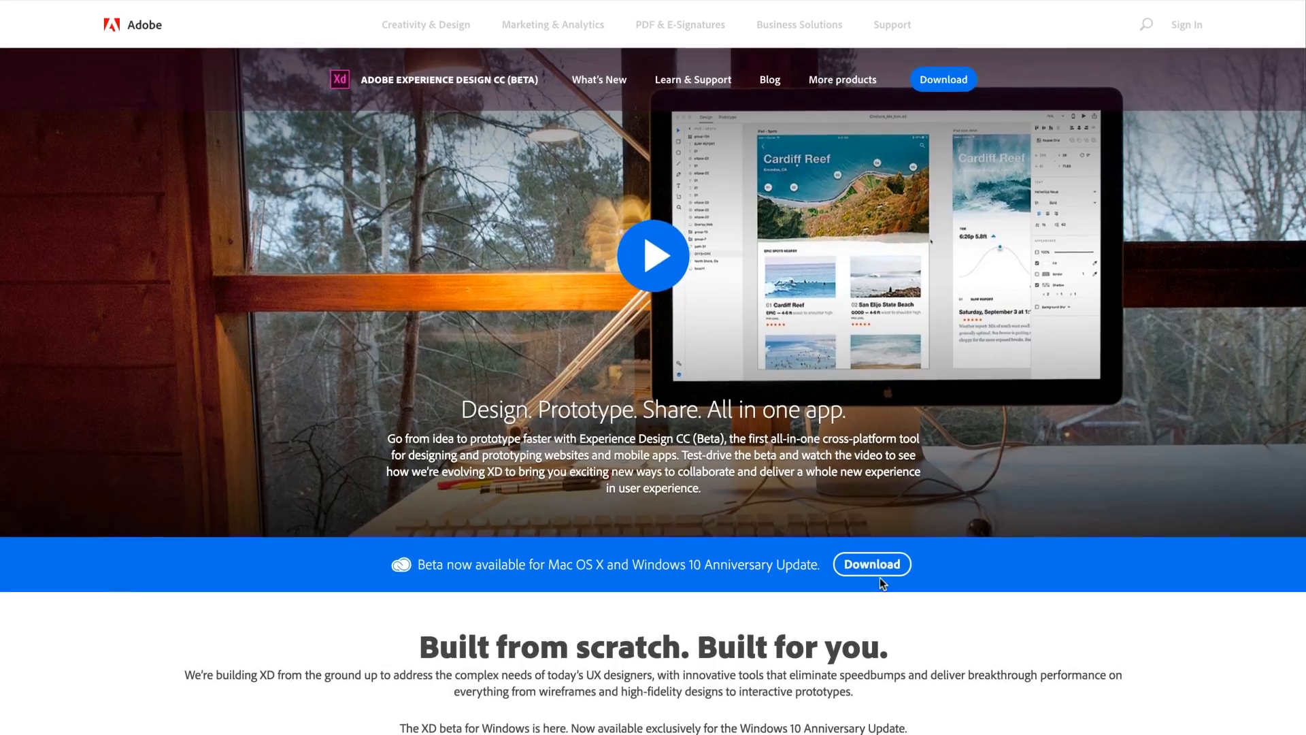
scroll("down", 3)
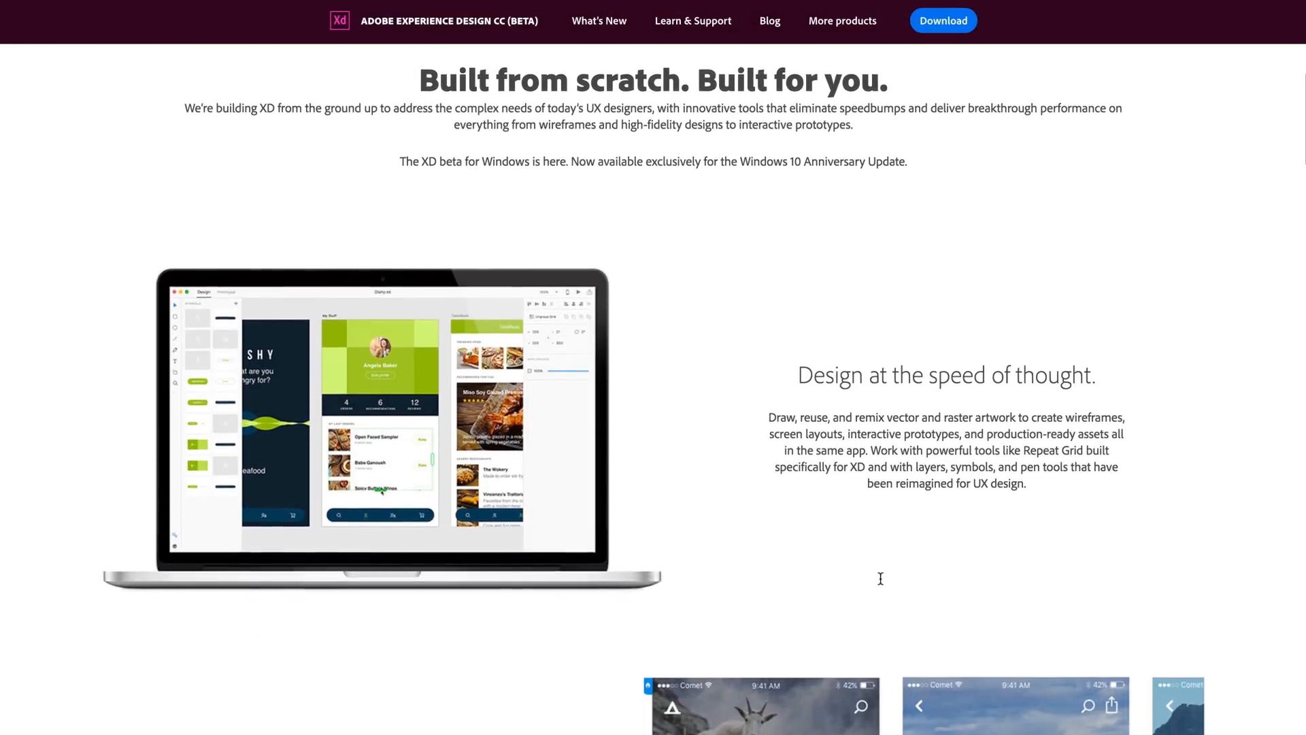
scroll("down", 3)
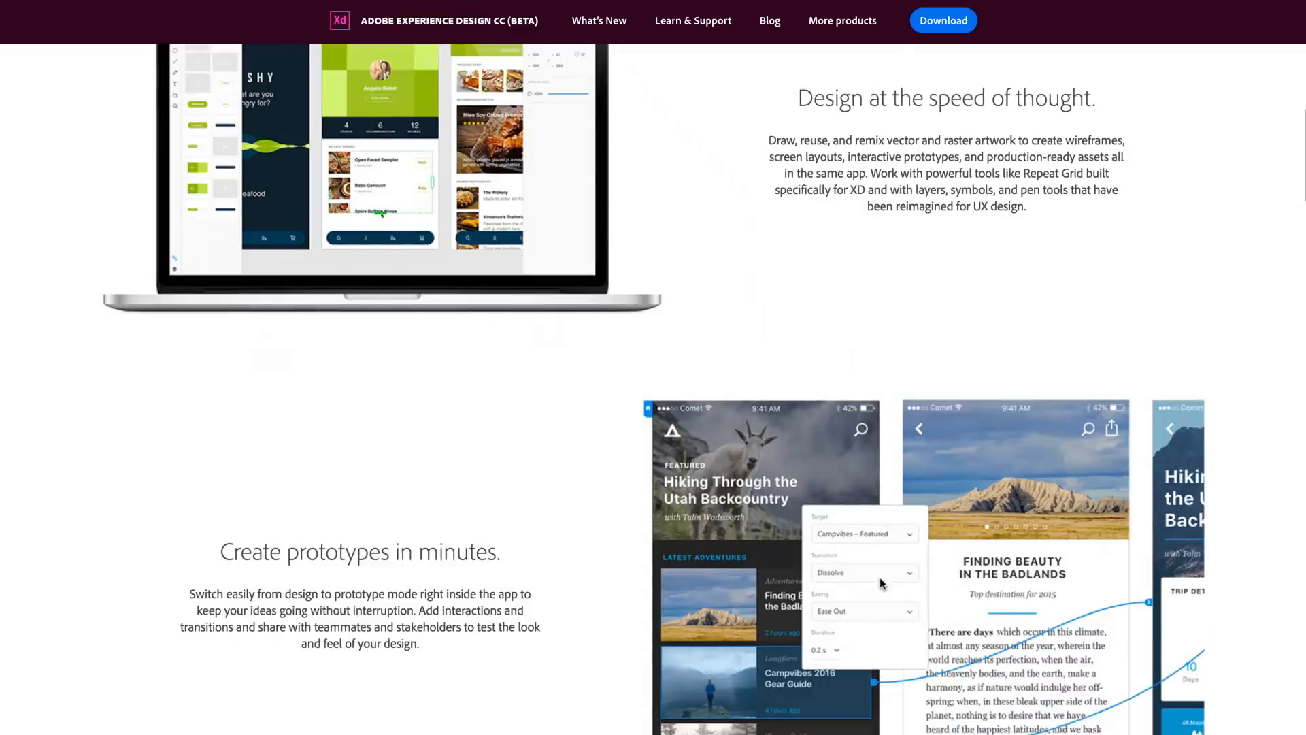
scroll("down", 3)
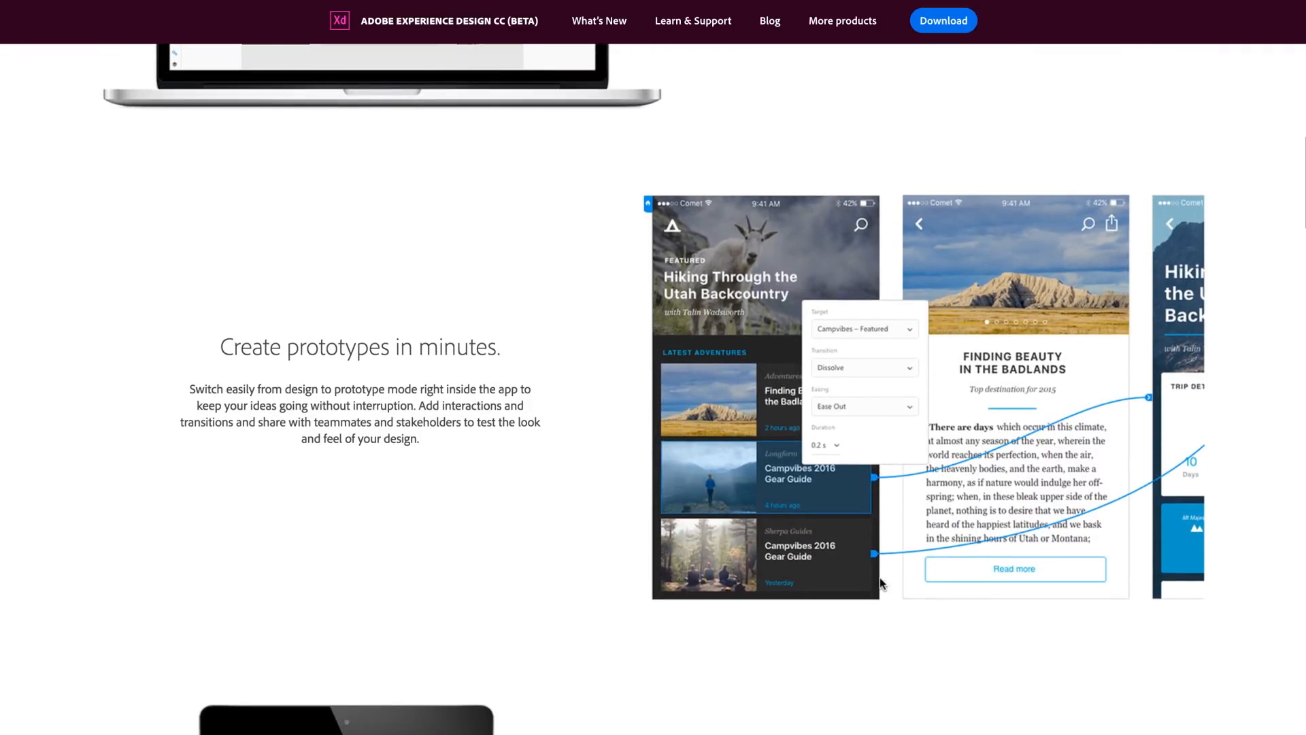